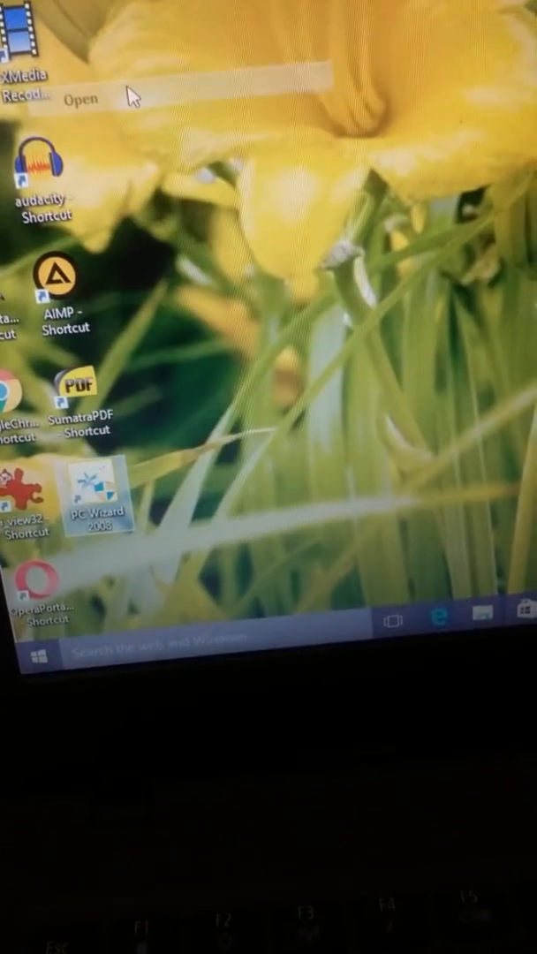
Launch PC Wizard 2008 from its desktop shortcut so the splash screen appears.
double_click(95, 495)
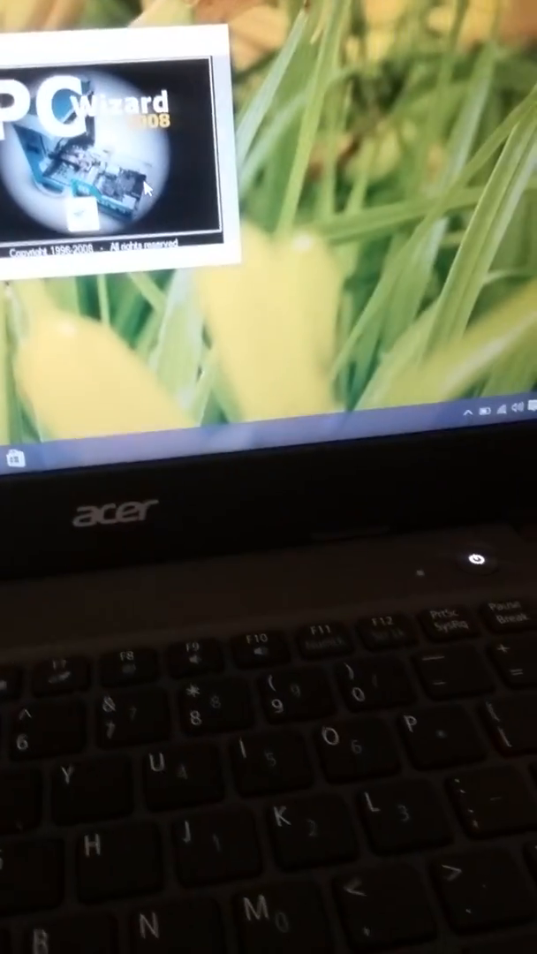